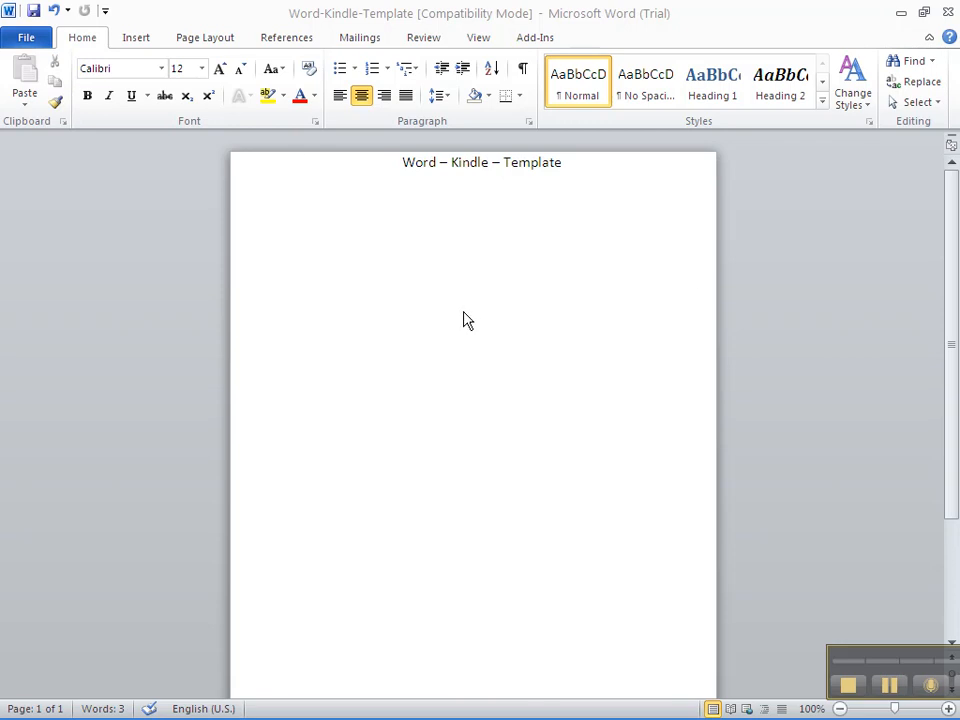
mouse_move(482, 172)
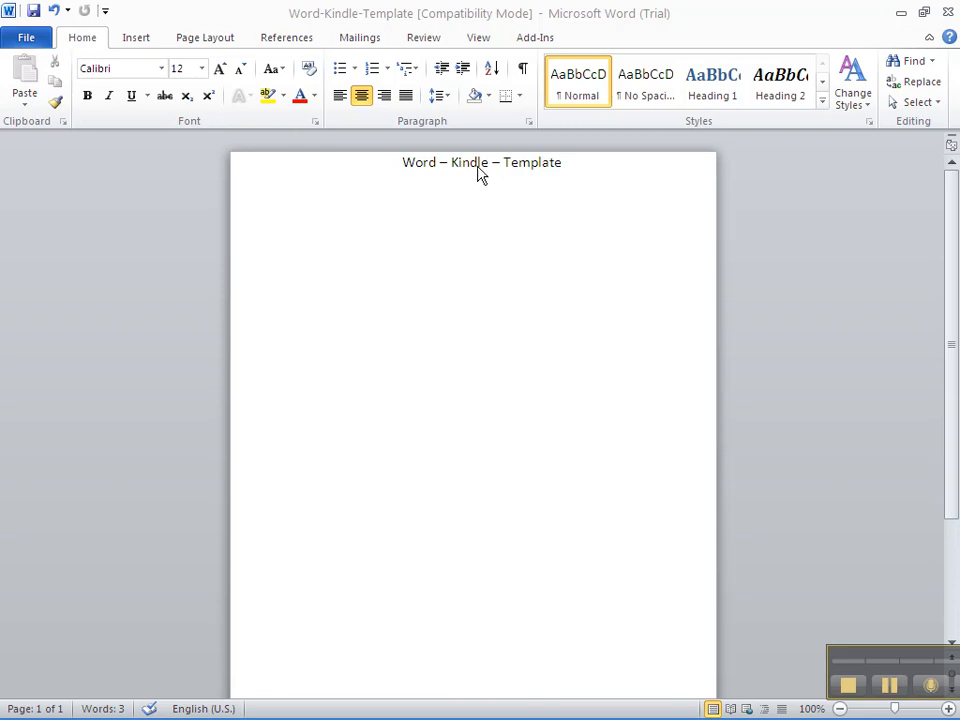
mouse_move(448, 216)
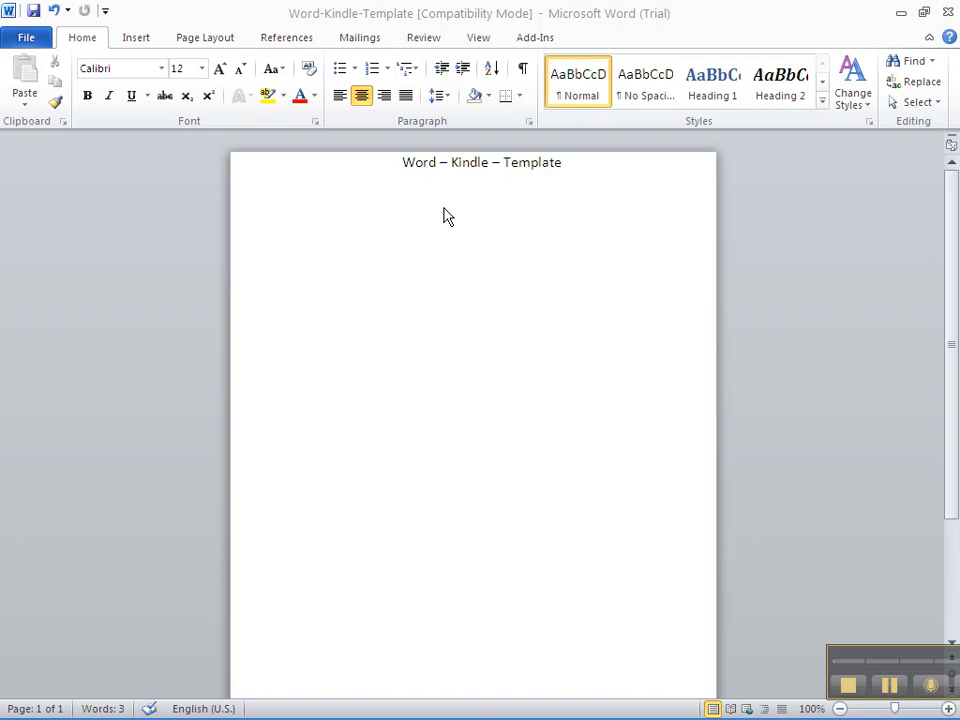
mouse_move(420, 180)
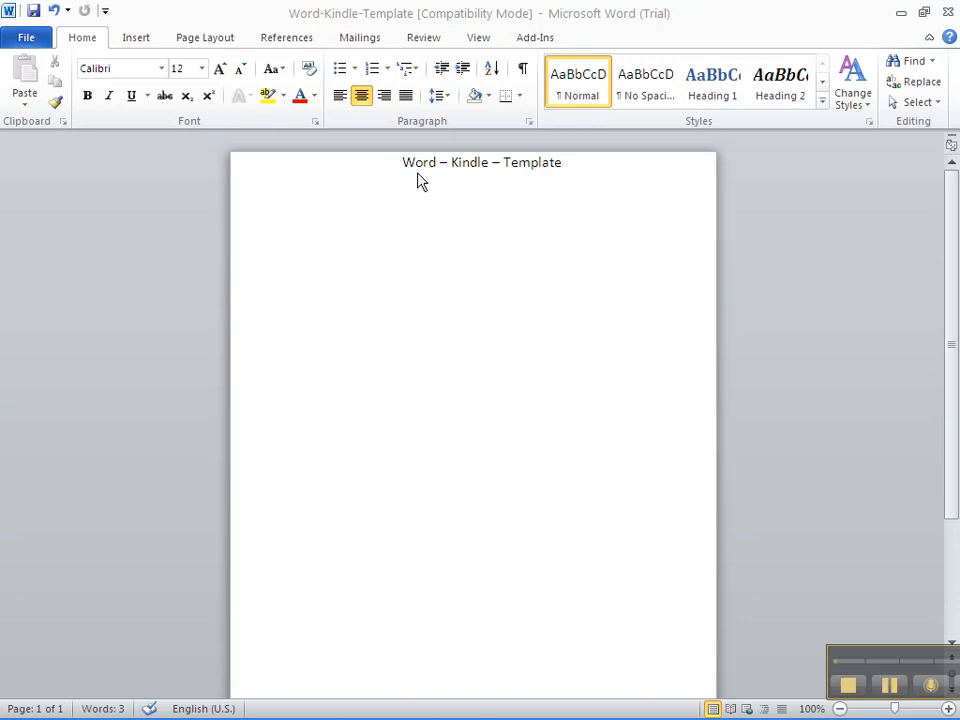
mouse_move(552, 334)
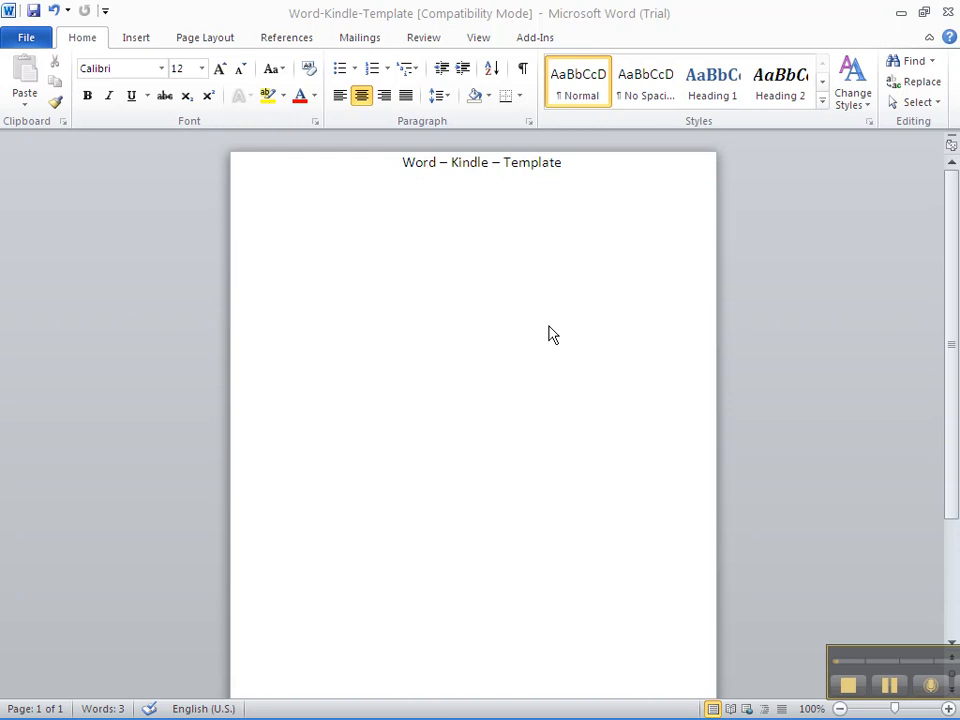
mouse_move(848, 112)
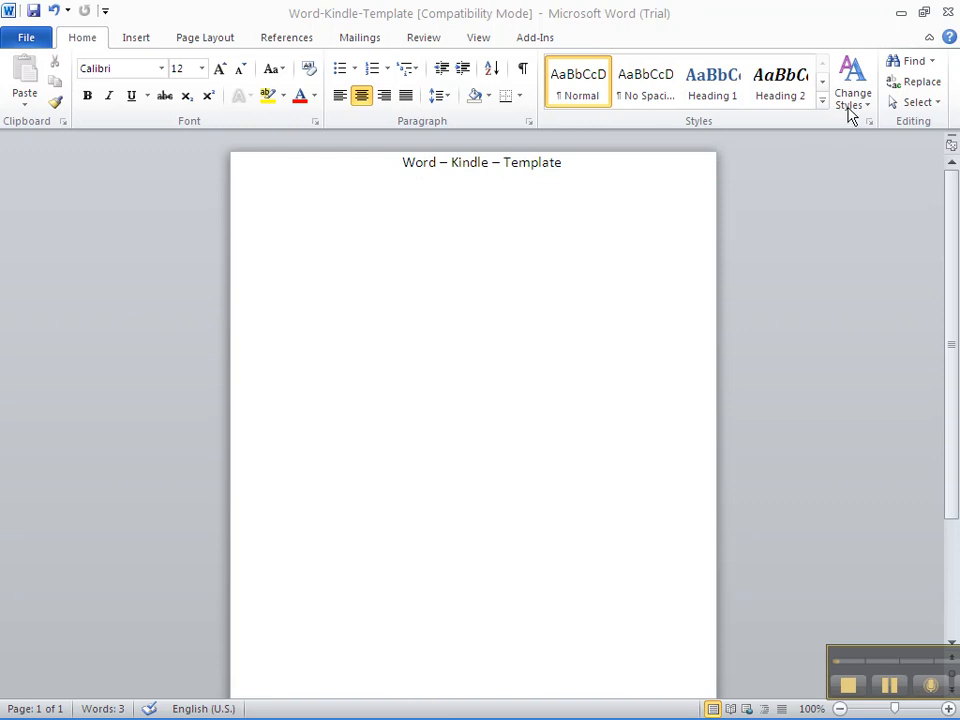
mouse_move(486, 322)
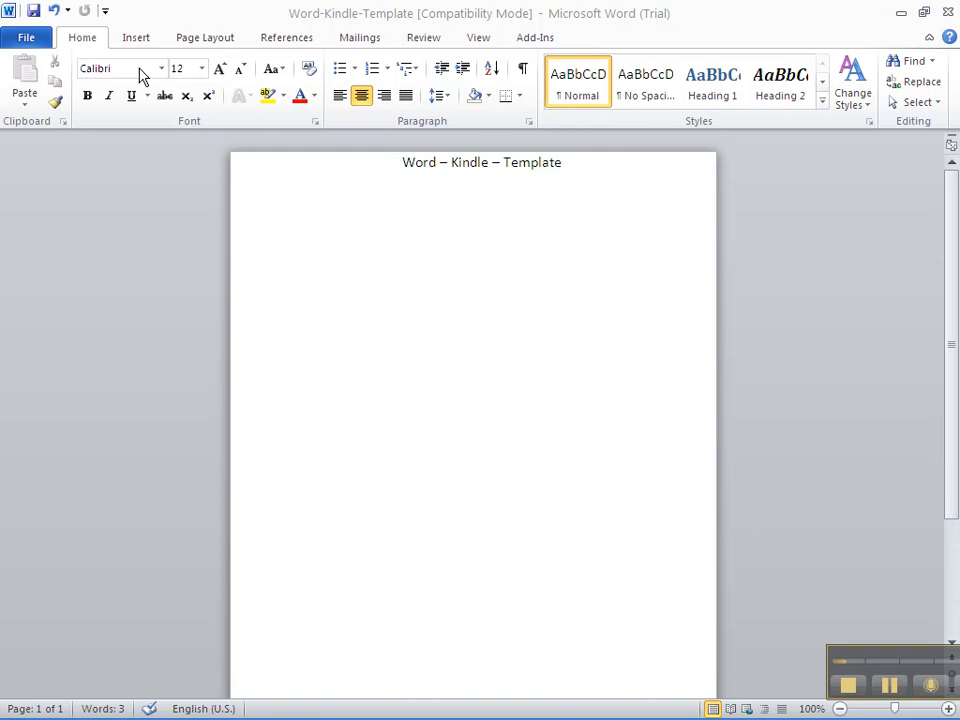
mouse_move(196, 72)
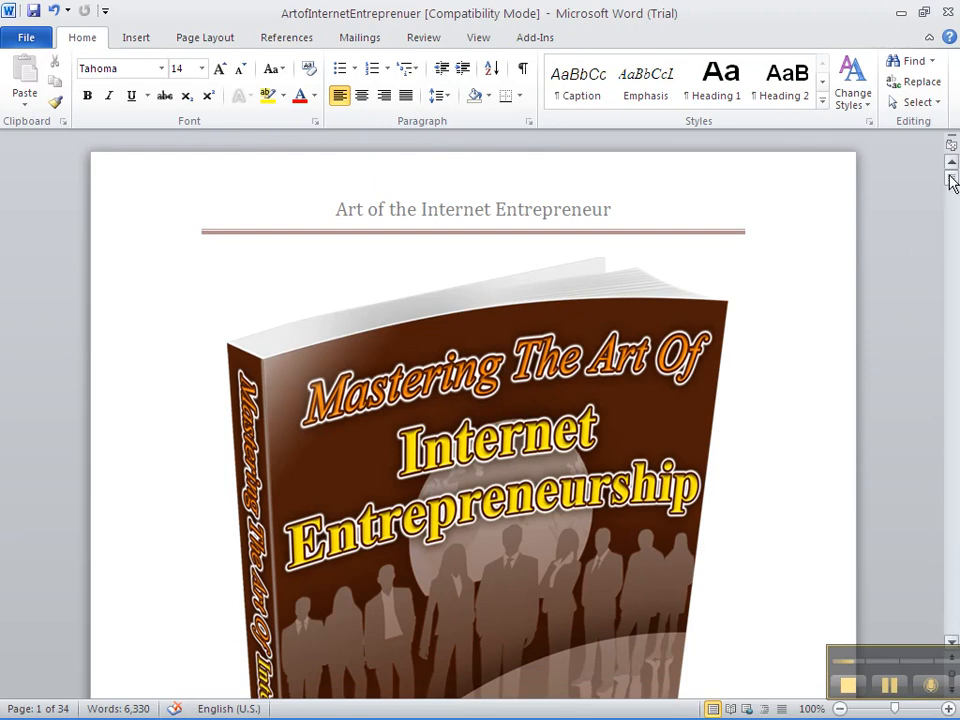
mouse_move(698, 280)
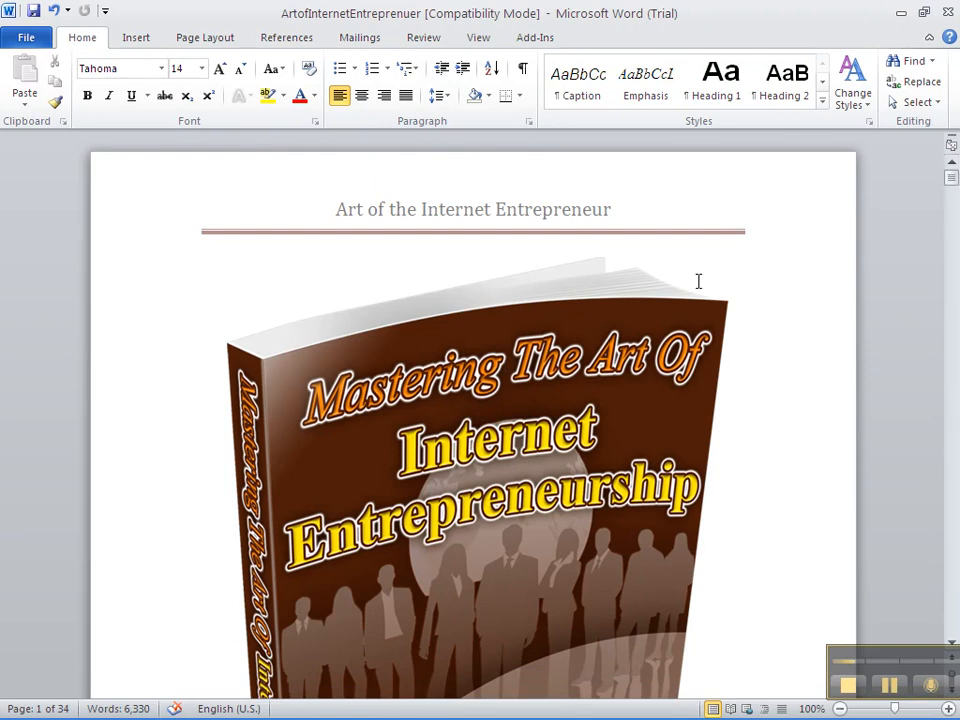
mouse_move(616, 212)
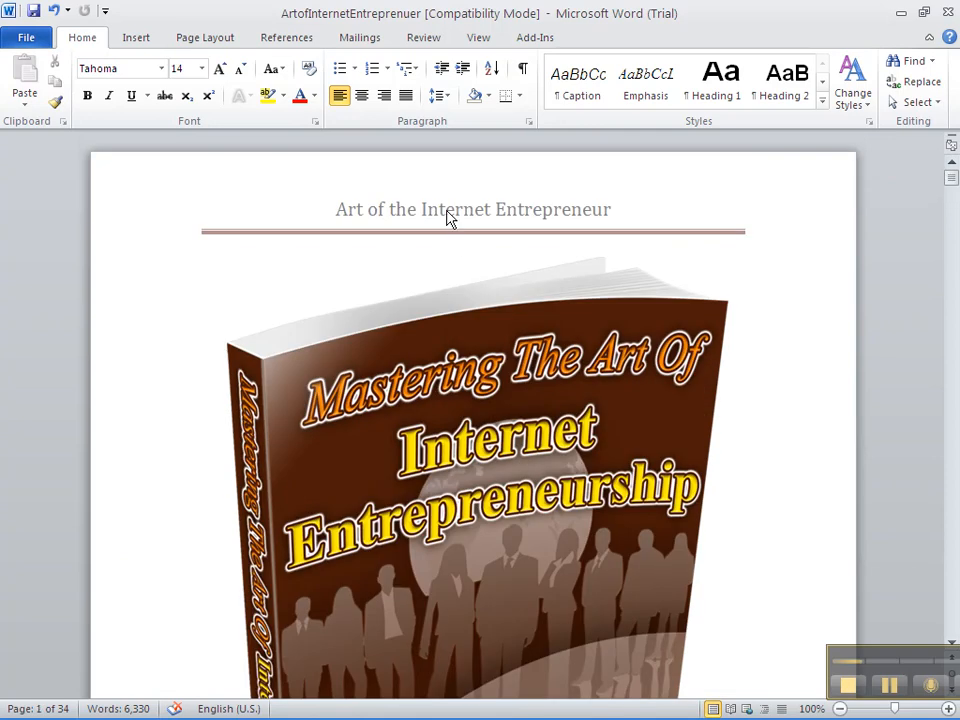
mouse_move(136, 36)
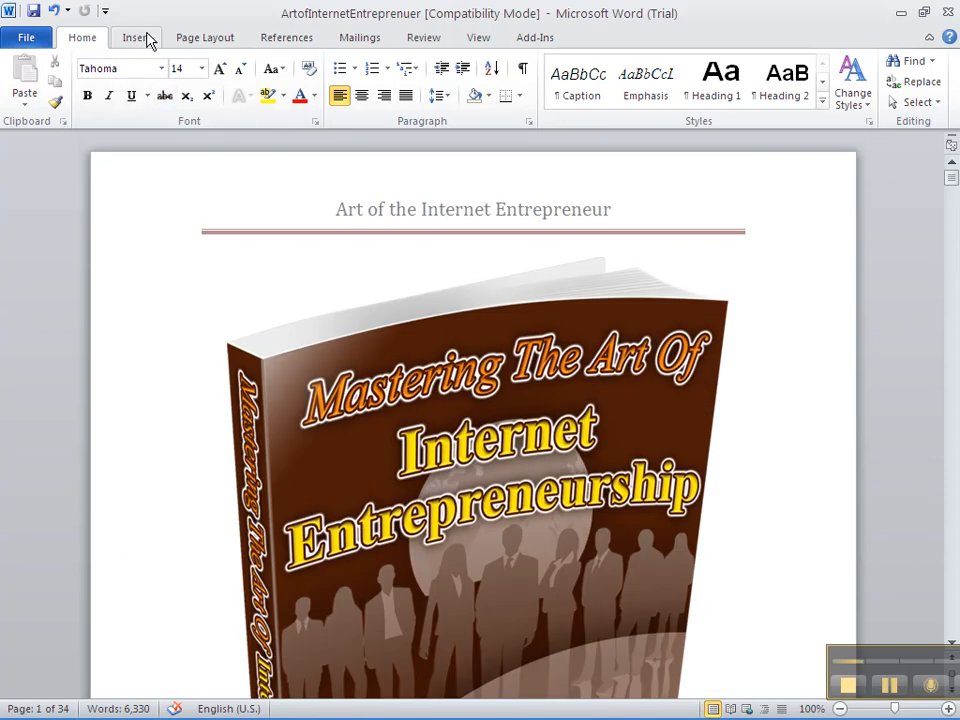
Remove the running-title header from the e-book and bring the footer into view.
left_click(136, 36)
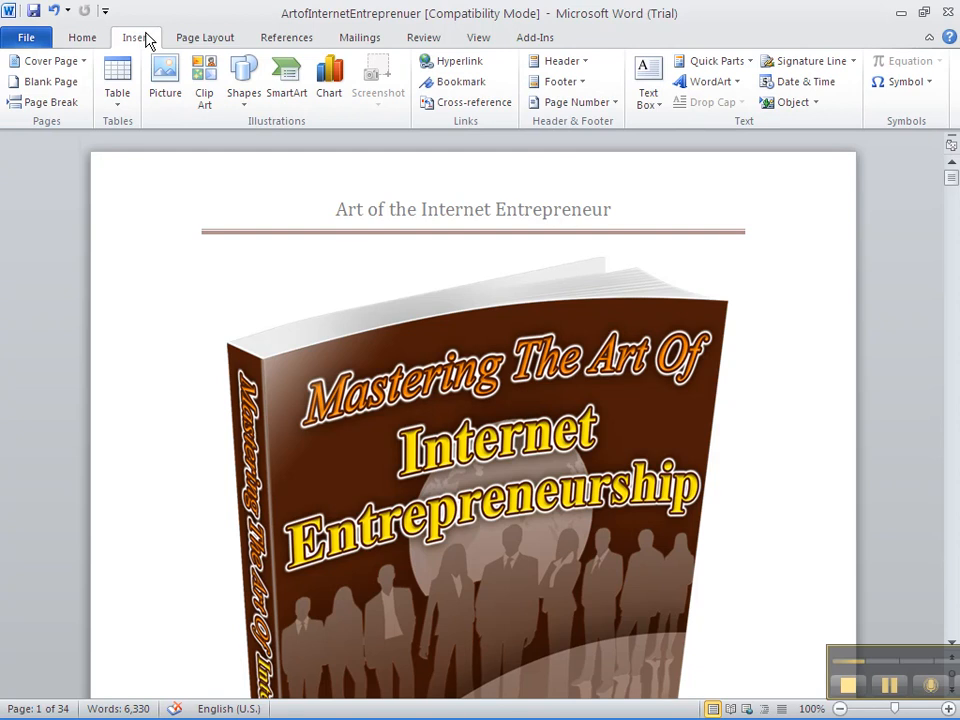
left_click(560, 60)
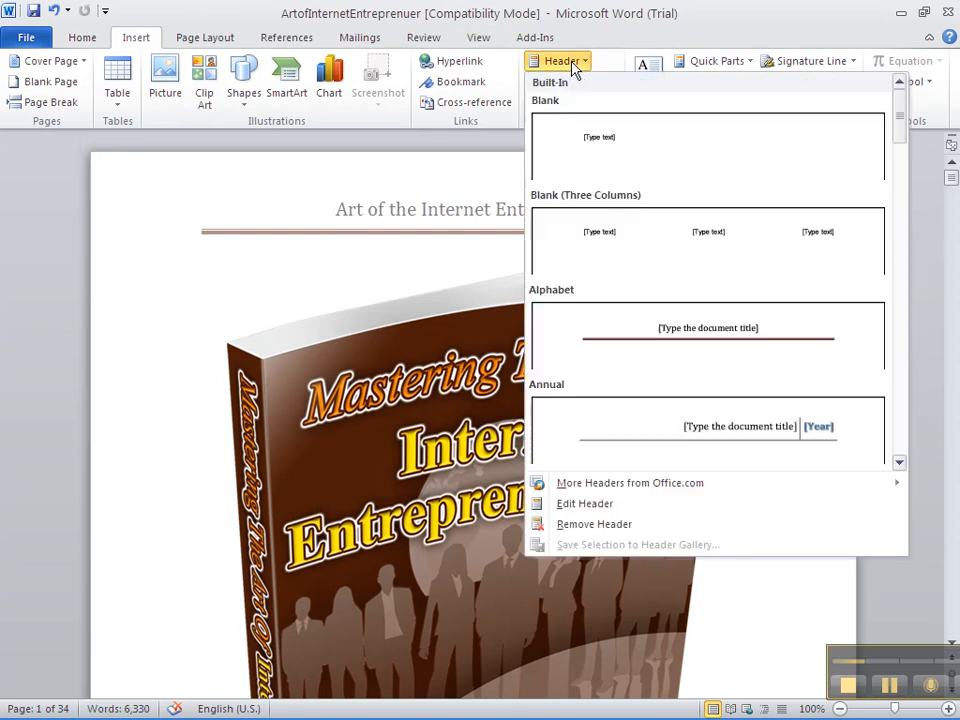
mouse_move(592, 524)
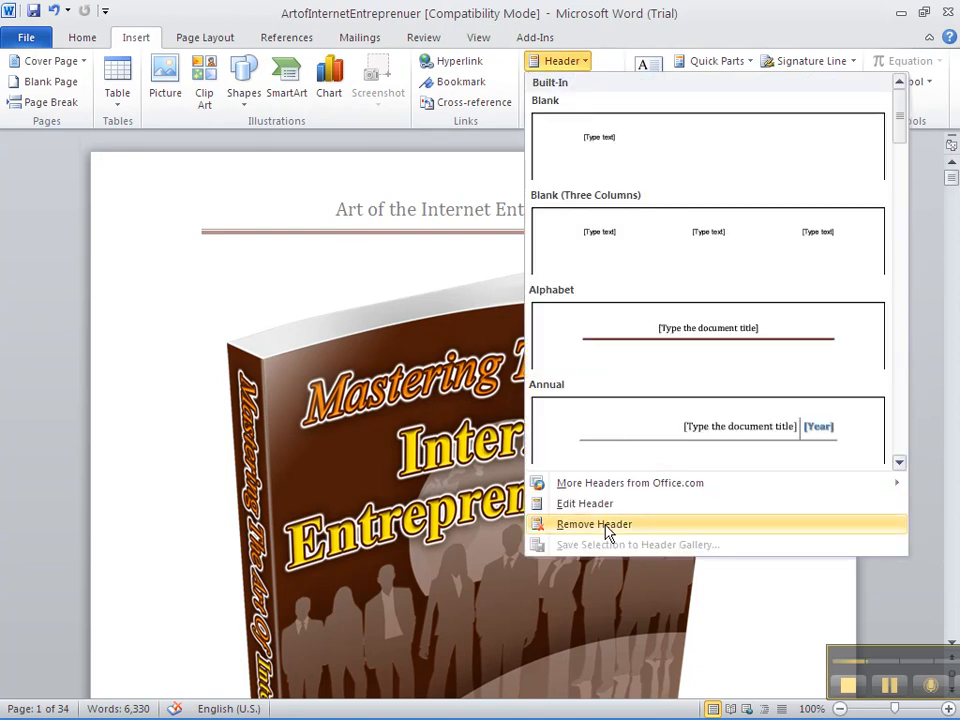
left_click(592, 524)
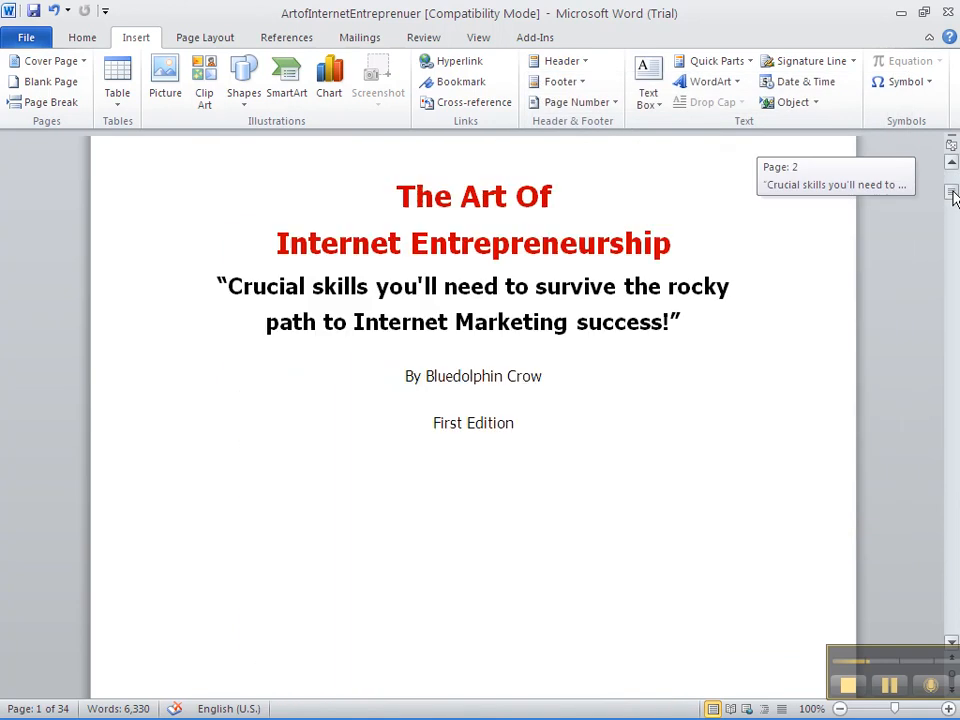
left_click(952, 190)
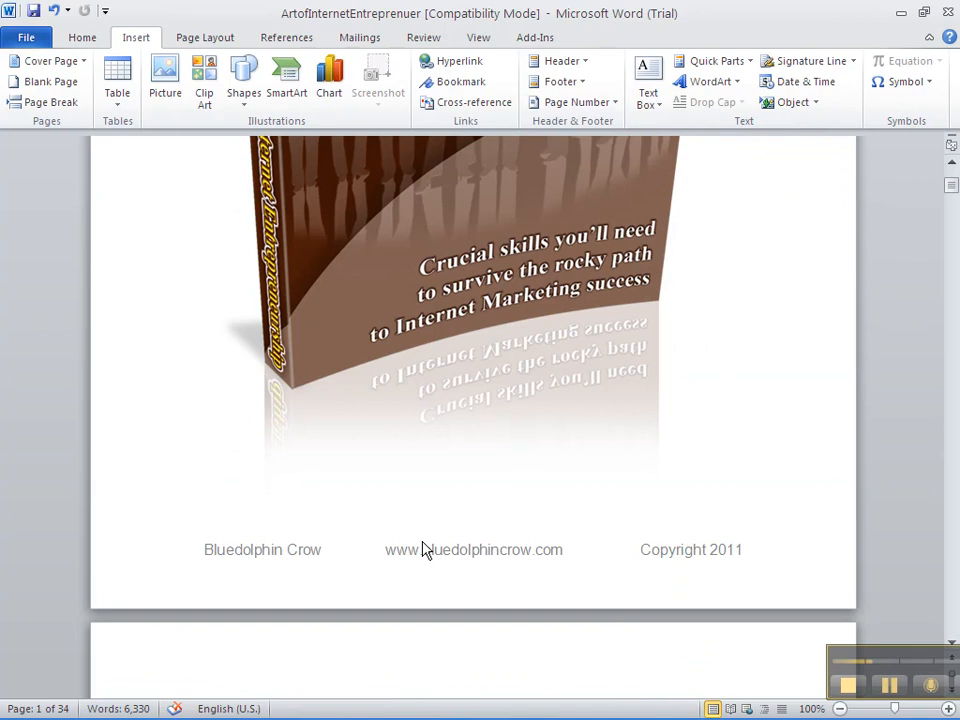
mouse_move(156, 42)
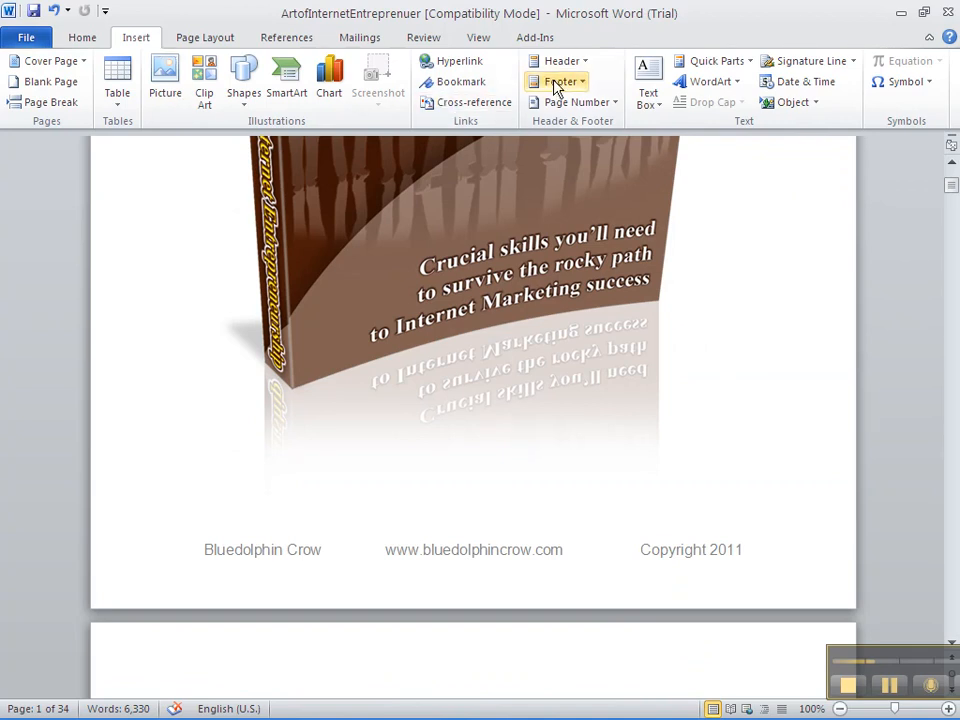
Remove the footer carrying the author, website and copyright line.
left_click(558, 80)
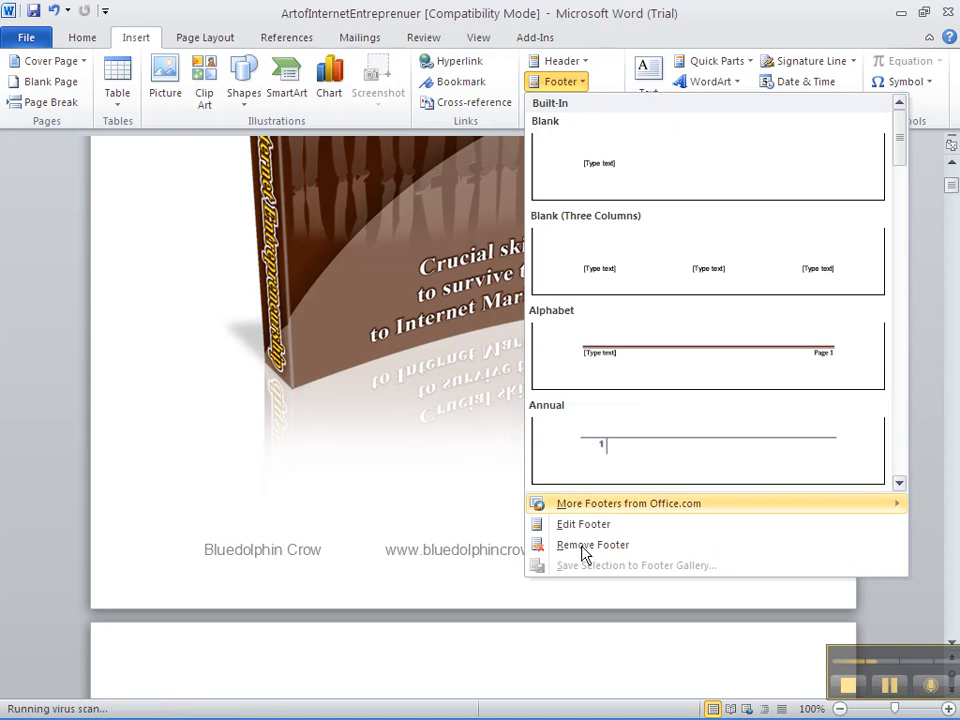
left_click(592, 544)
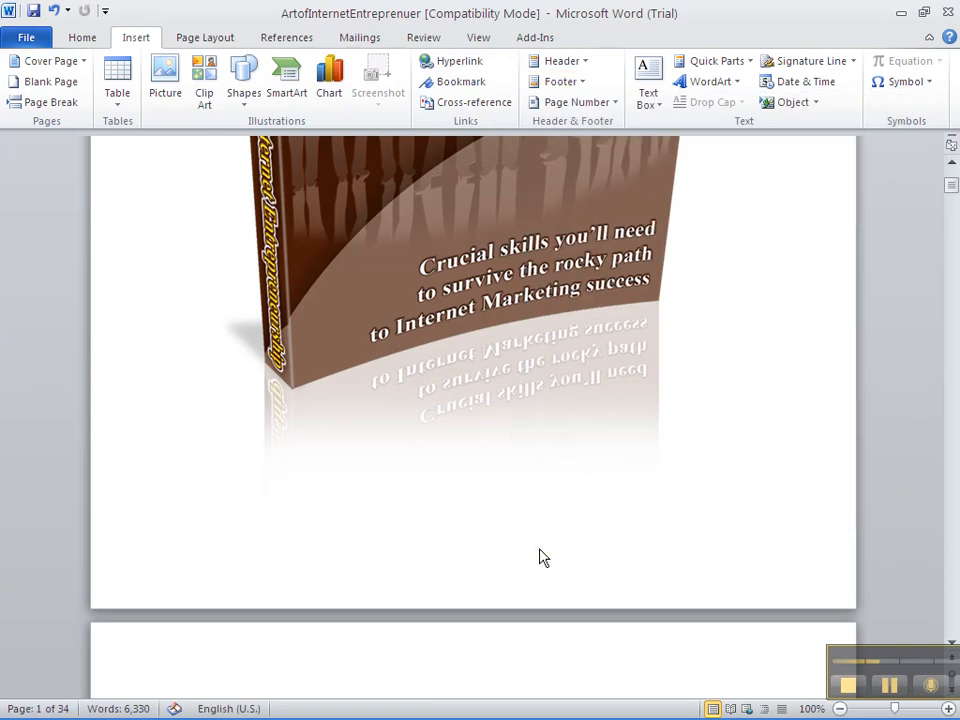
mouse_move(168, 180)
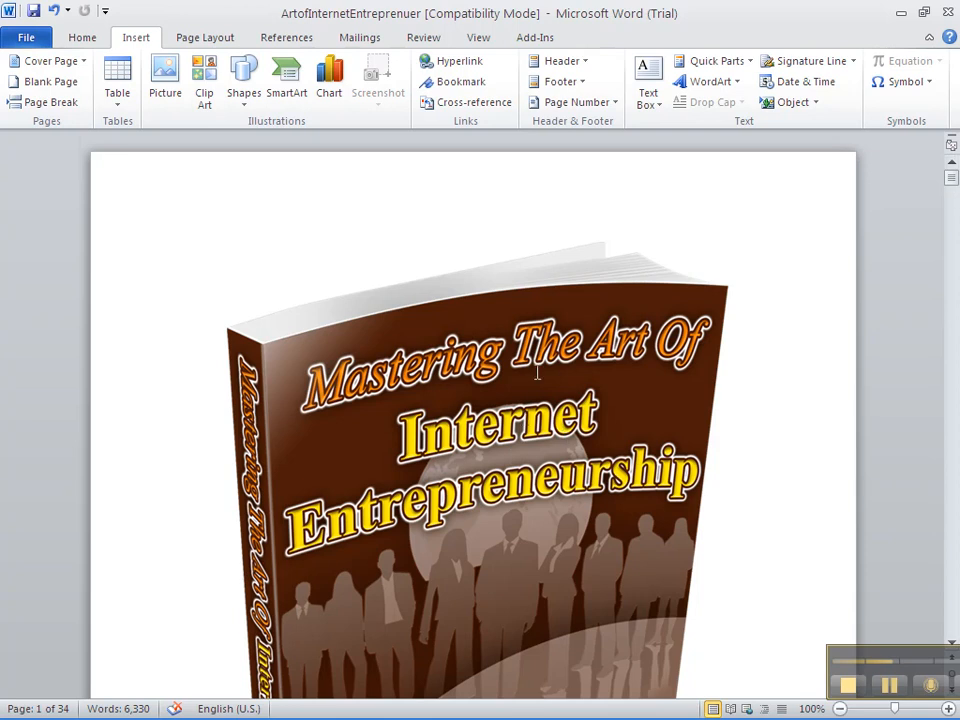
Delete the cover picture so the document opens on the title page.
scroll("down", 3)
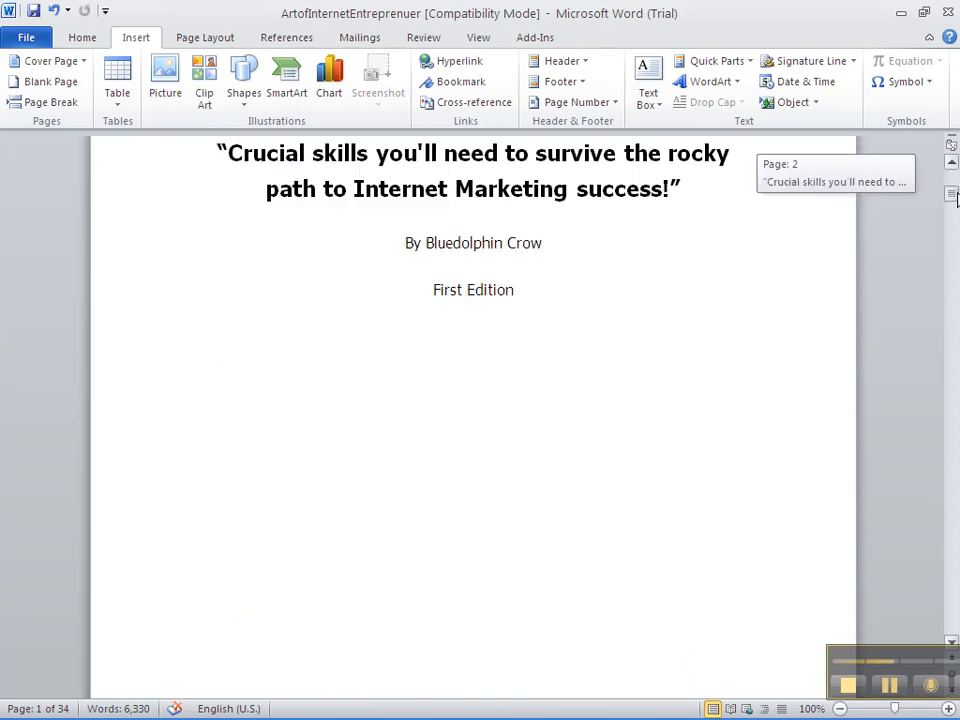
scroll("down", 3)
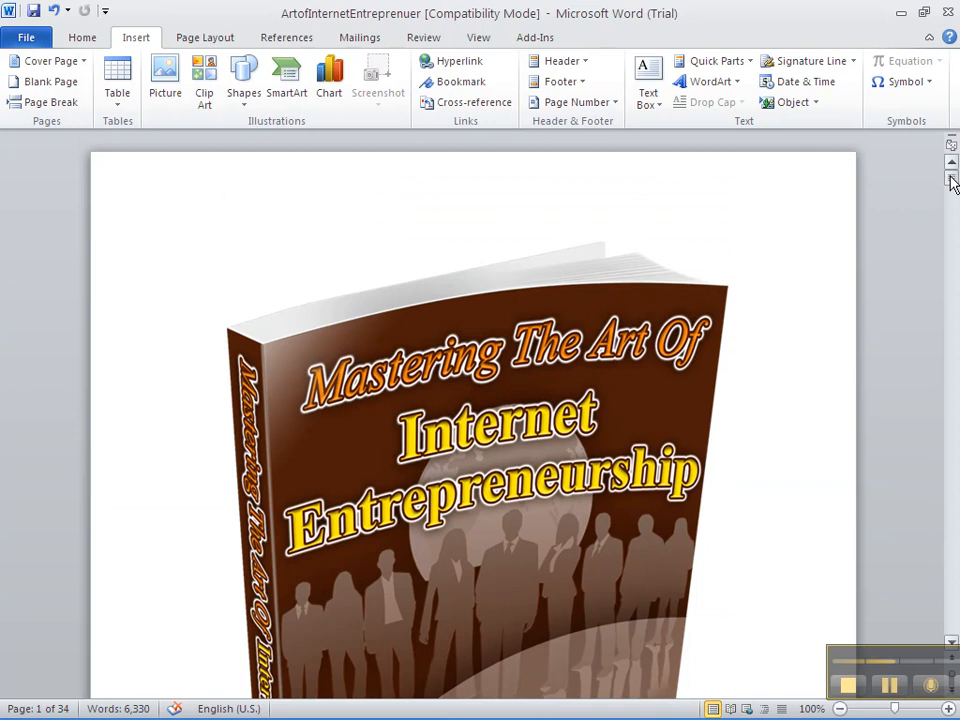
left_click(470, 450)
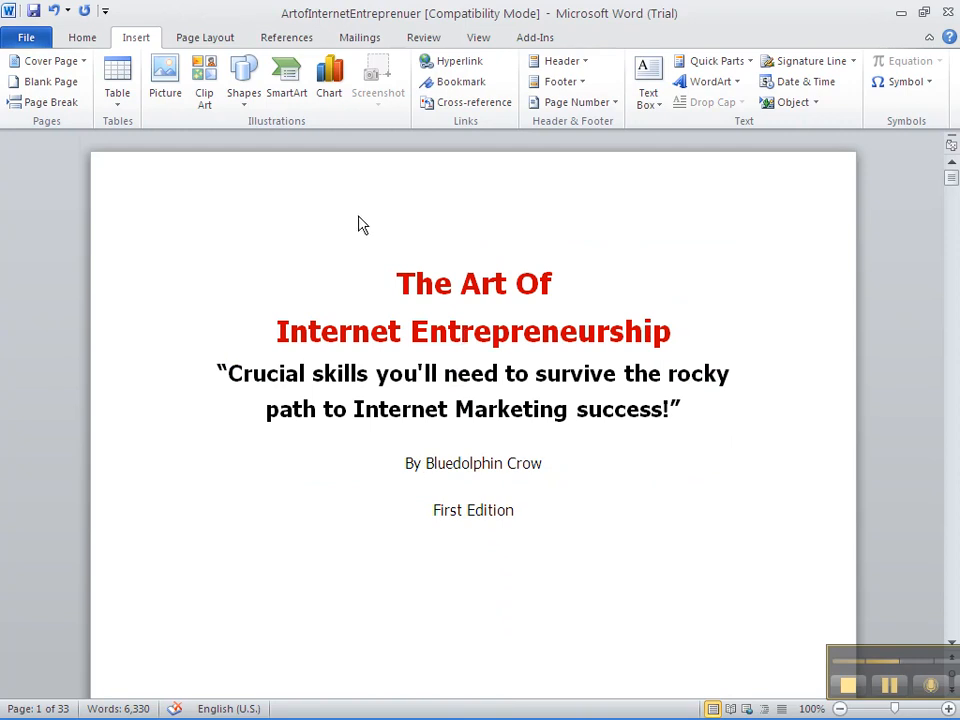
left_click(474, 252)
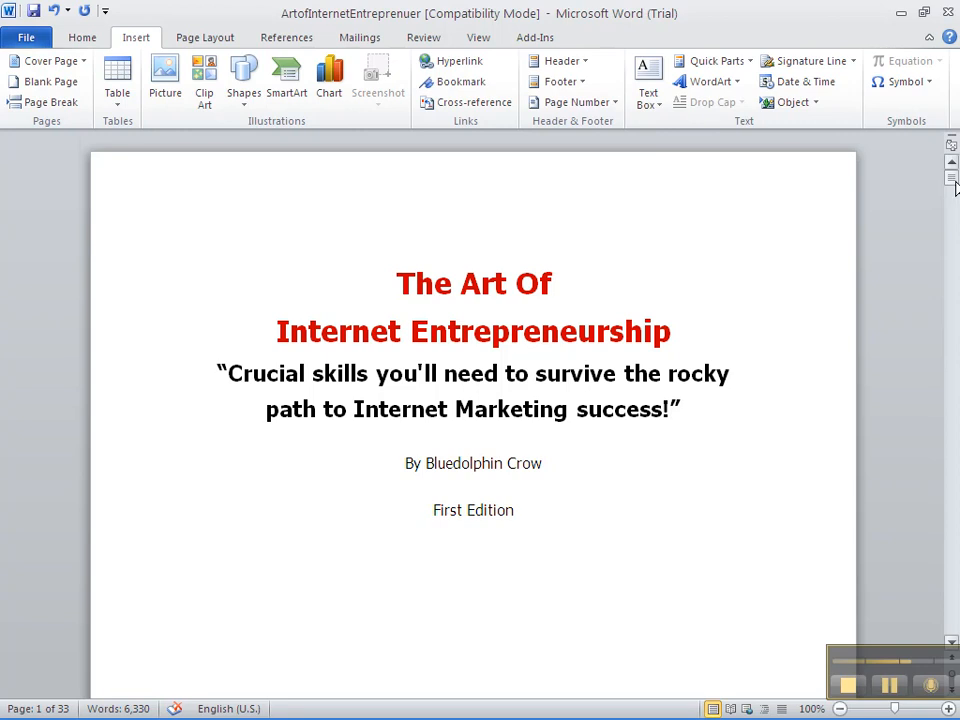
Select all of the book's text and copy it.
scroll("down", 3)
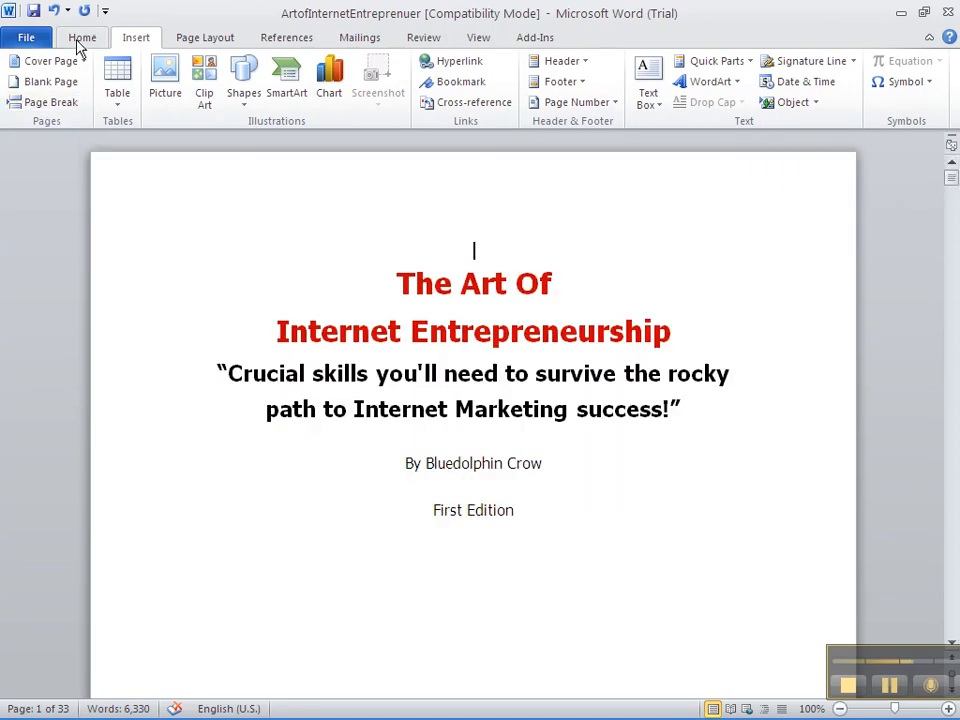
left_click(82, 36)
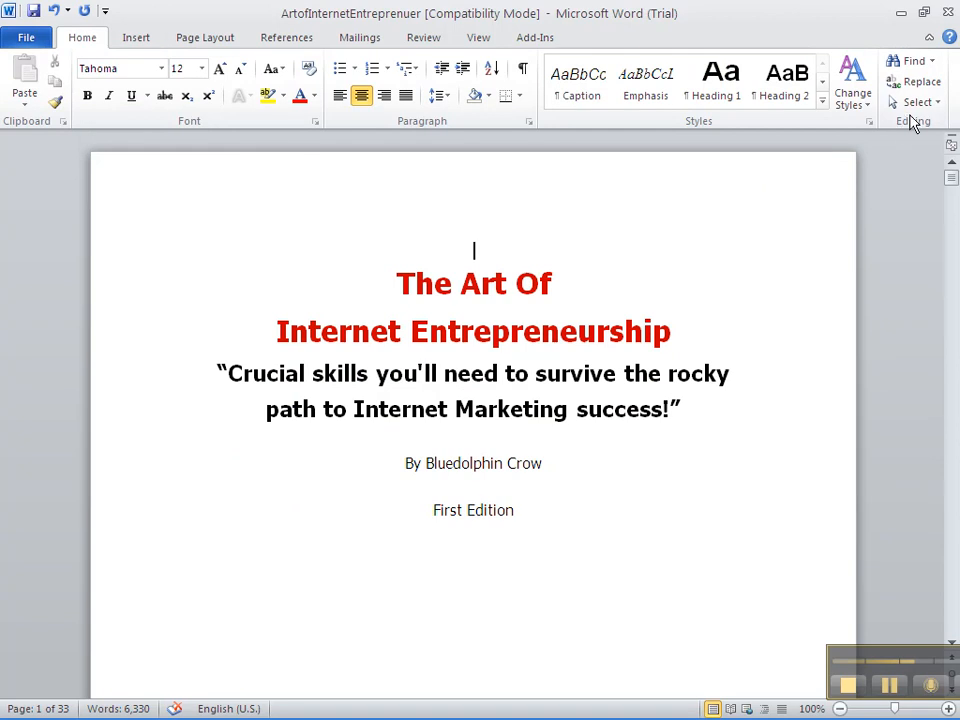
left_click(912, 102)
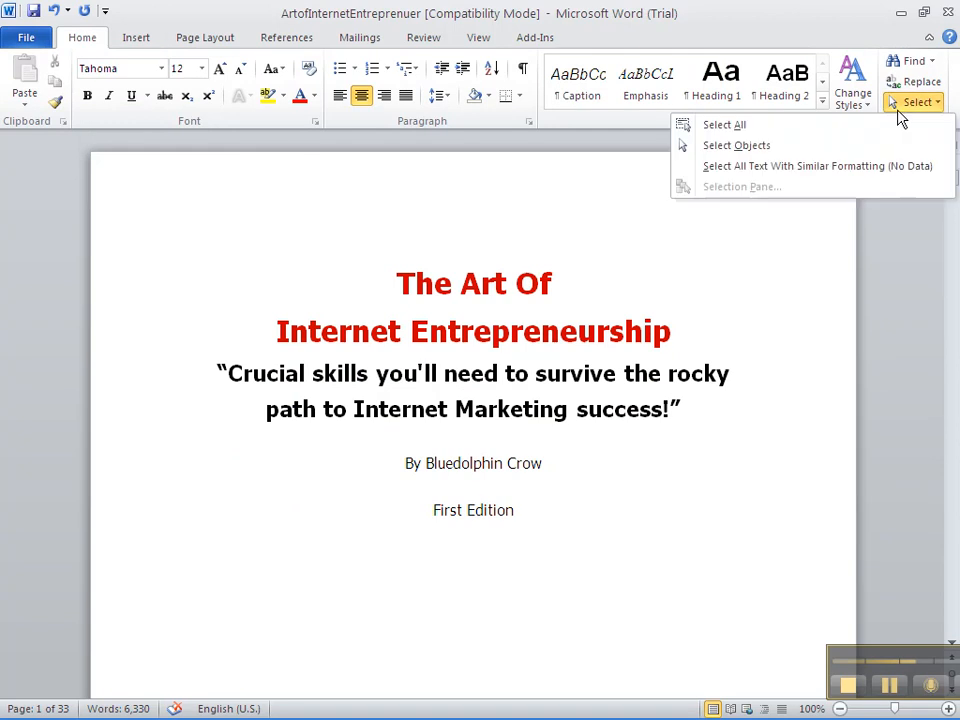
left_click(724, 124)
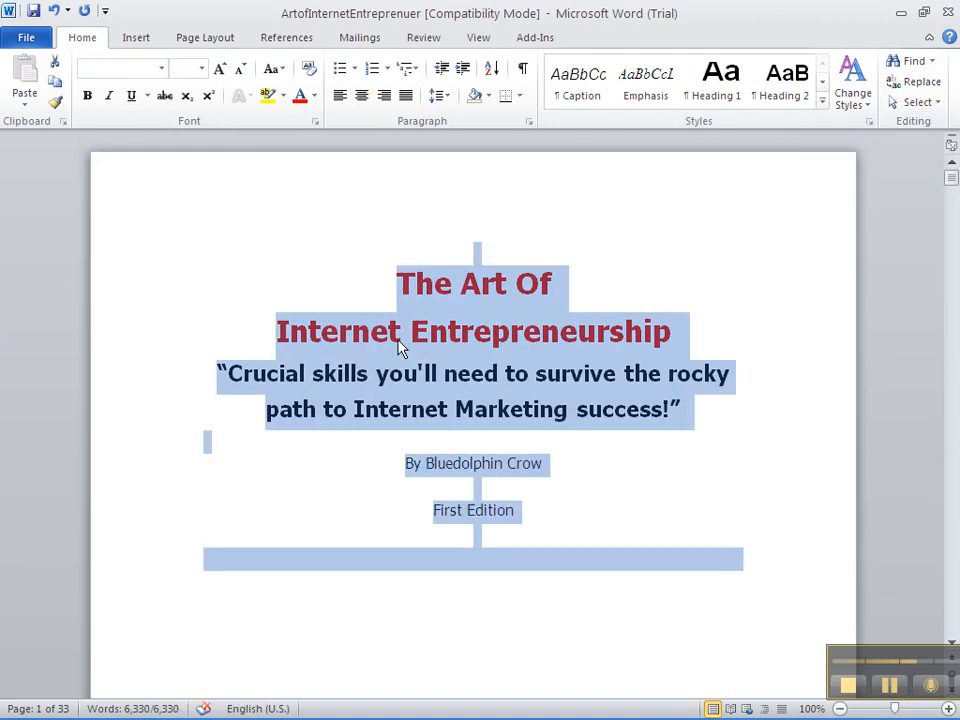
right_click(400, 348)
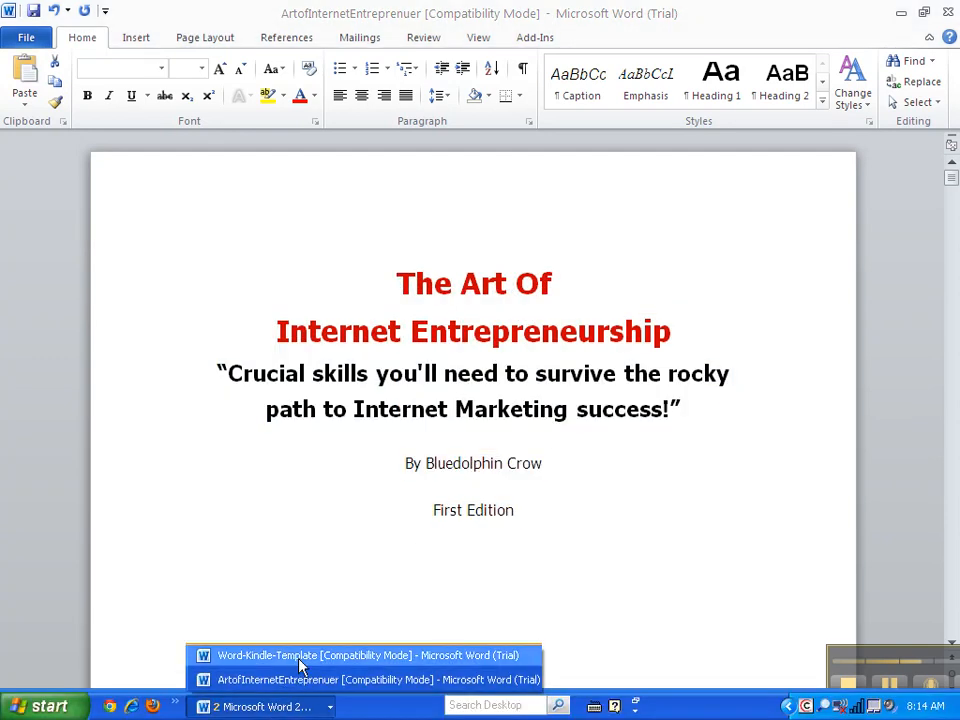
In Word-Kindle-Template, select the 'Word – Kindle – Template' placeholder line for a Keep Text Only paste.
left_click(362, 656)
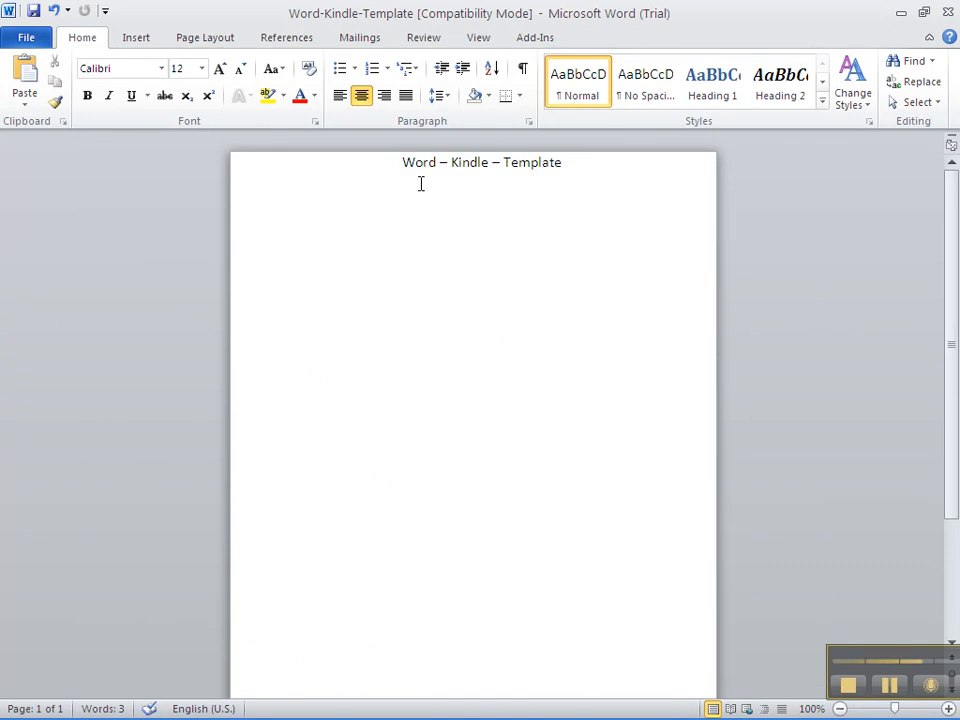
double_click(420, 162)
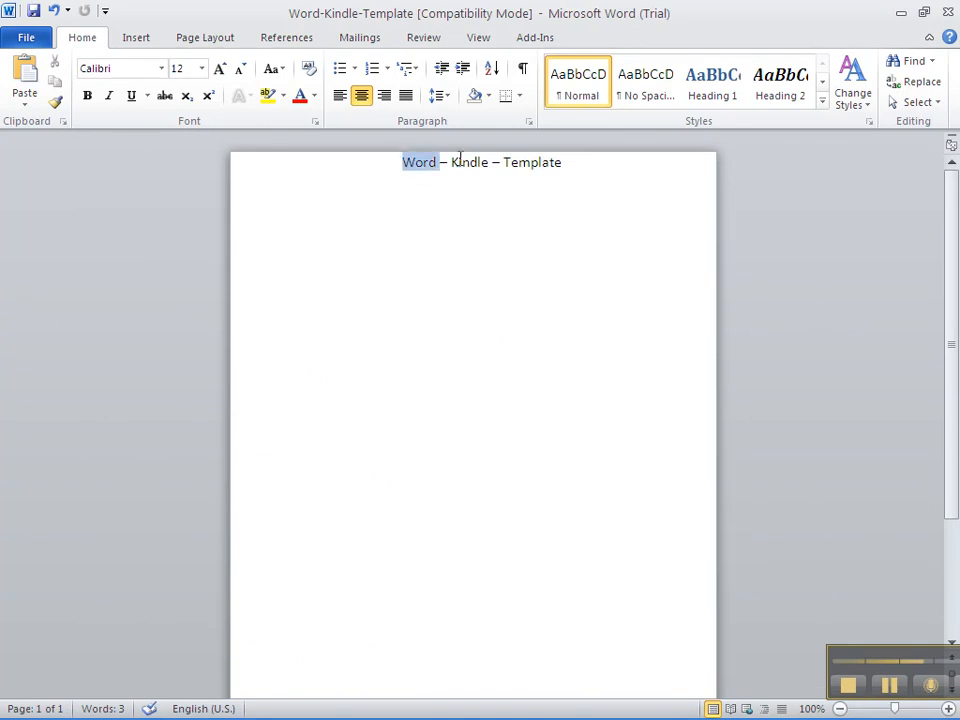
left_click_drag(402, 162, 562, 162)
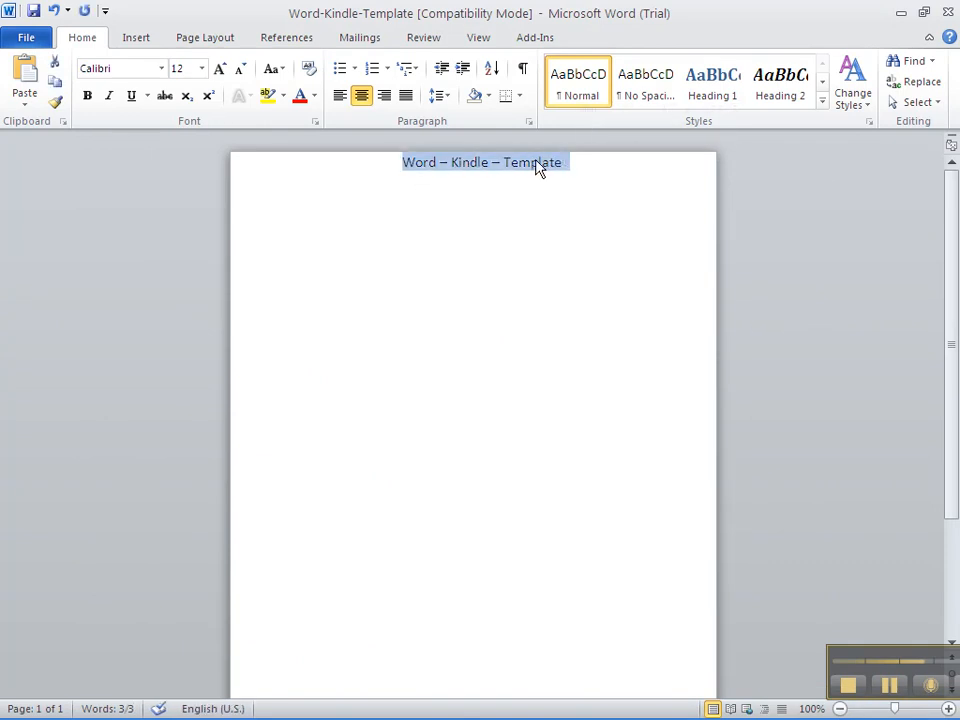
right_click(540, 162)
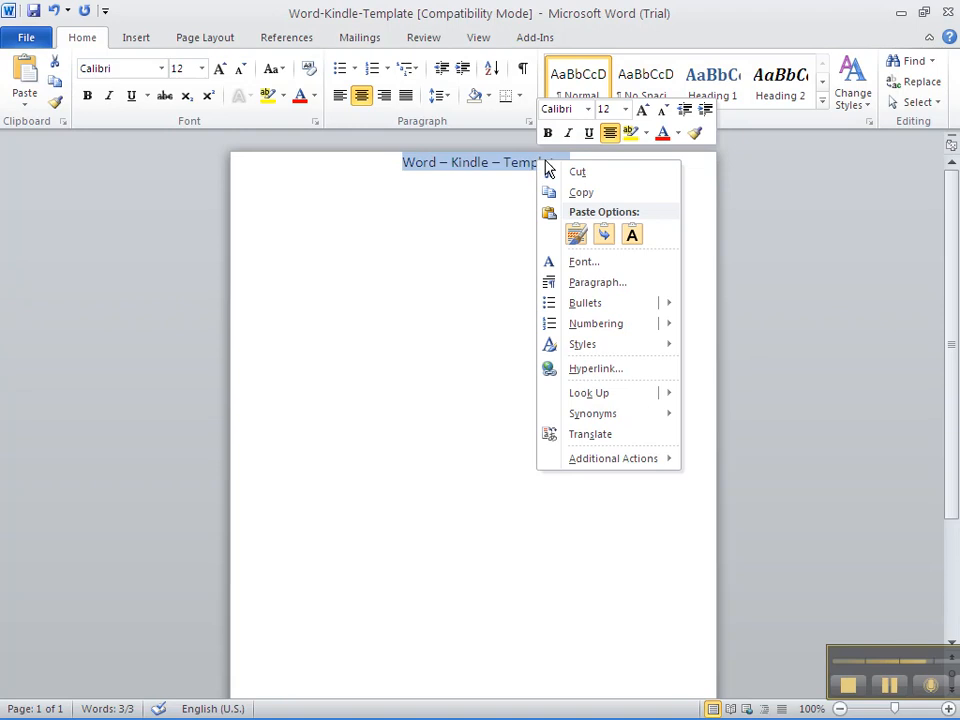
mouse_move(632, 234)
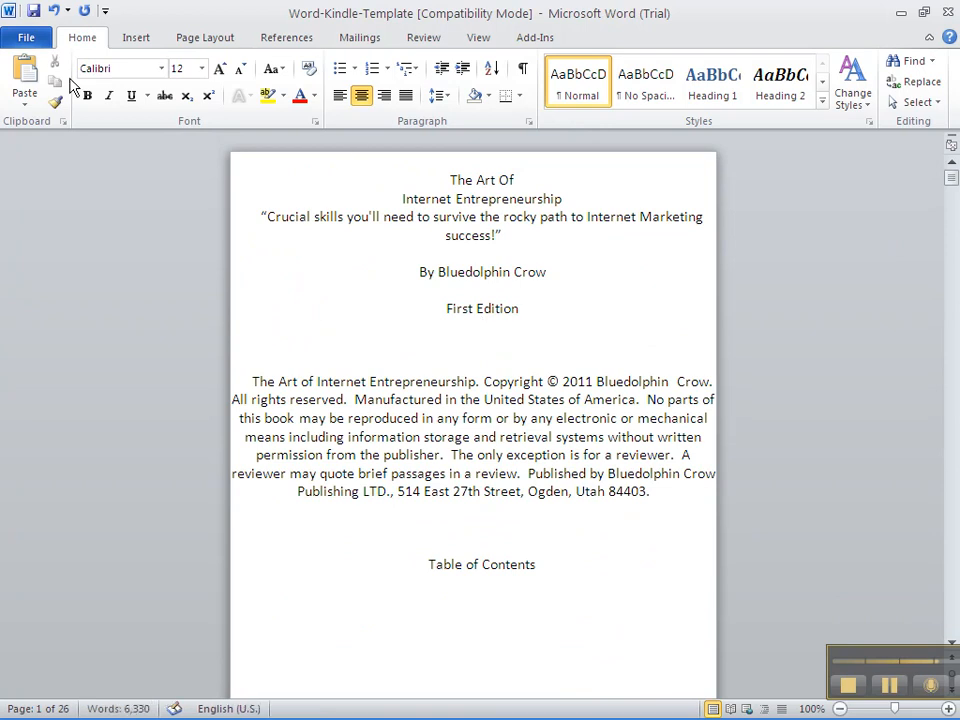
Start Save As for the filled-in template in the Art of Entrepreneur folder.
left_click(26, 36)
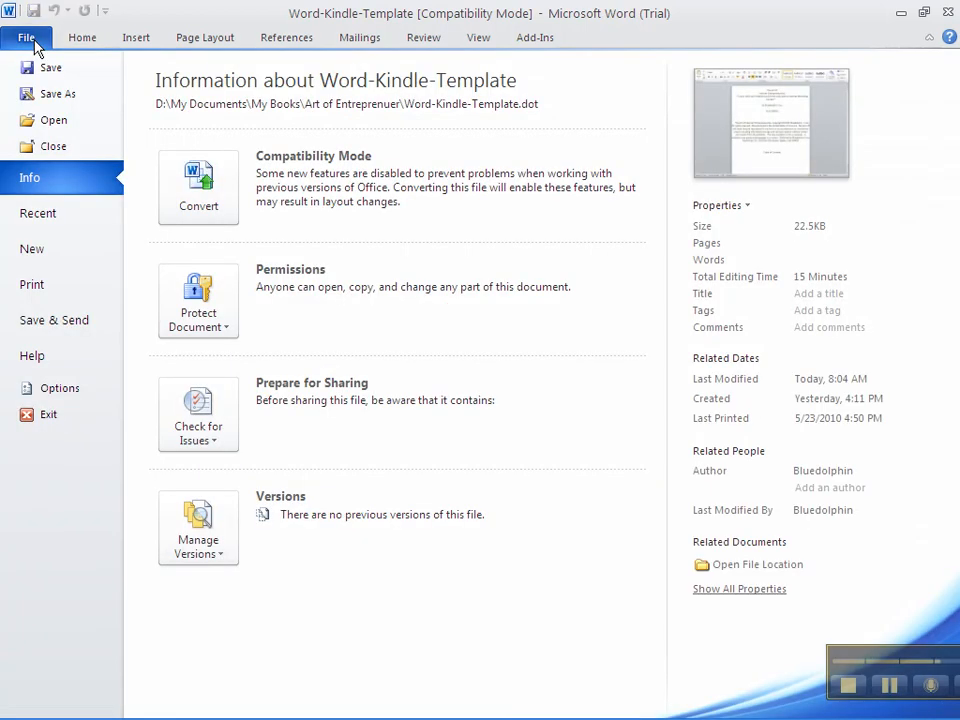
left_click(56, 94)
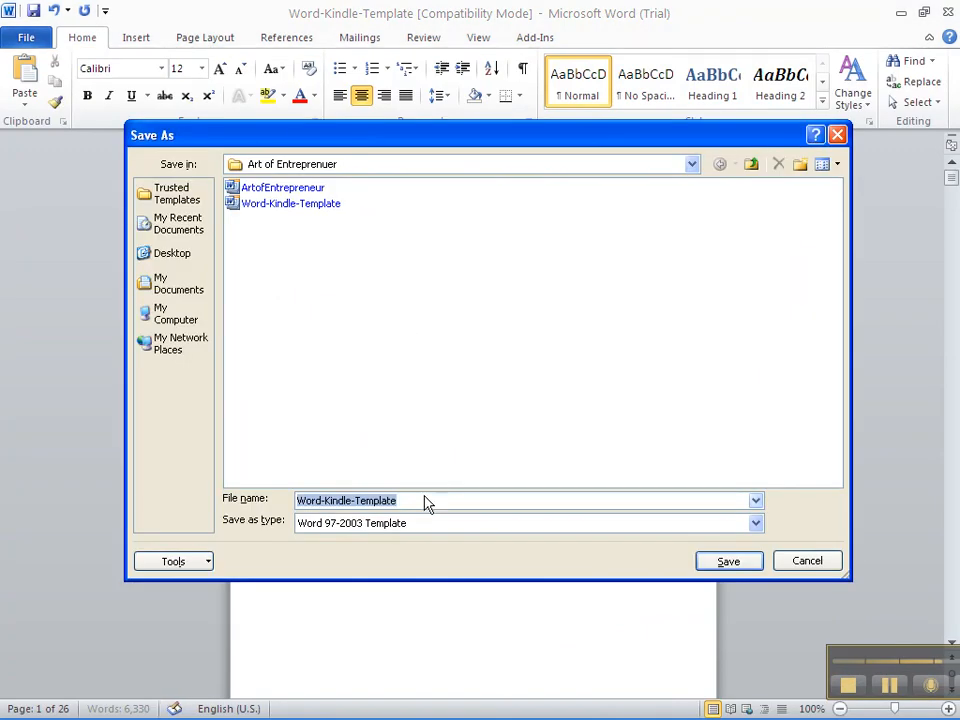
mouse_move(424, 500)
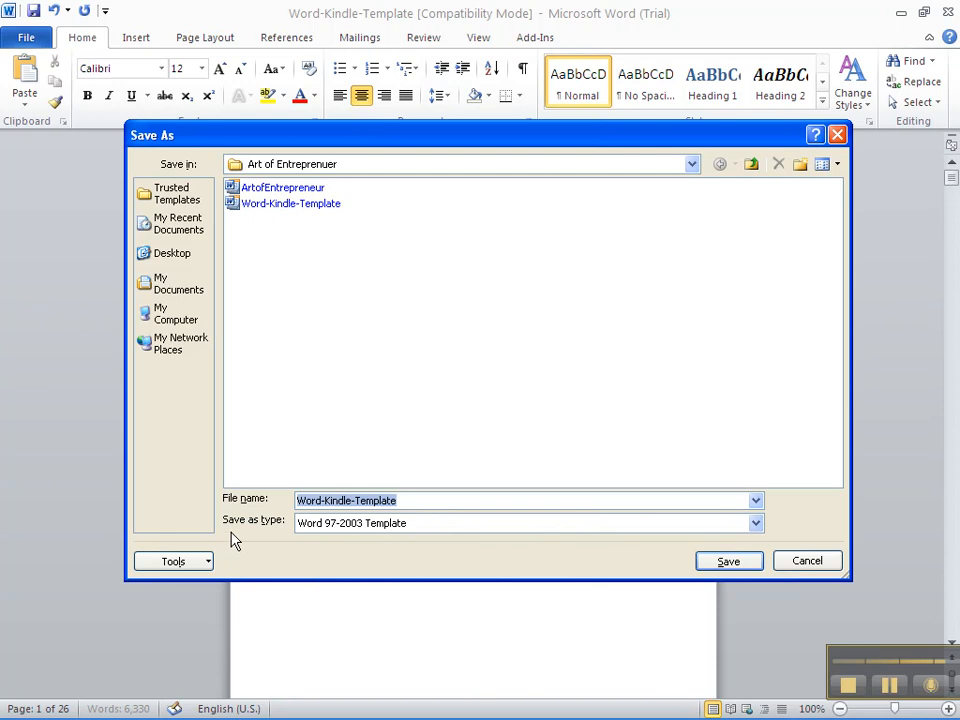
mouse_move(308, 540)
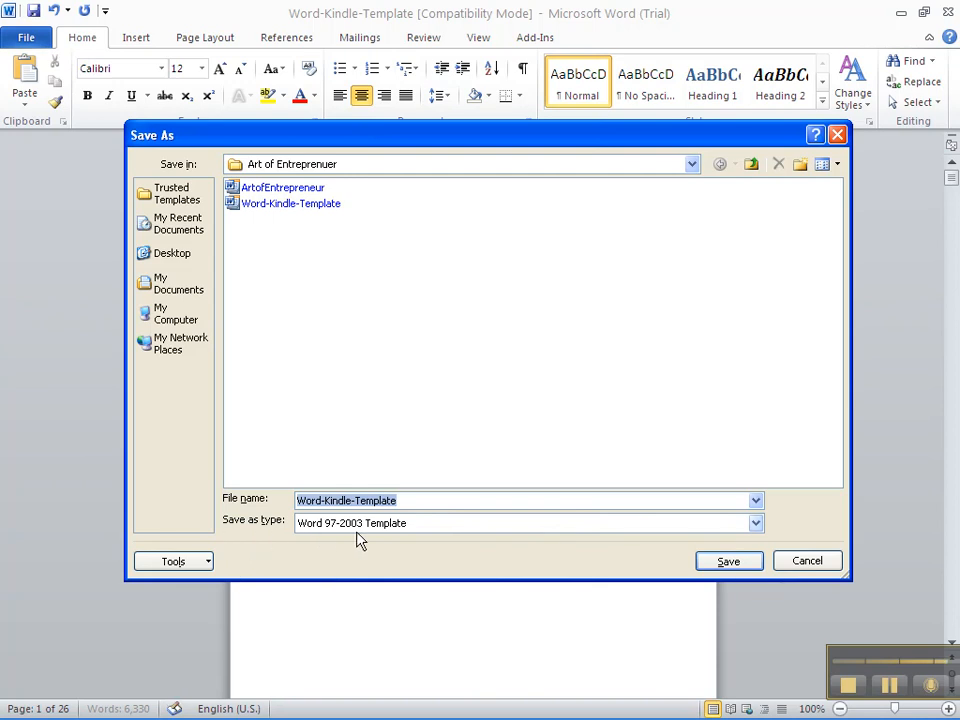
mouse_move(378, 540)
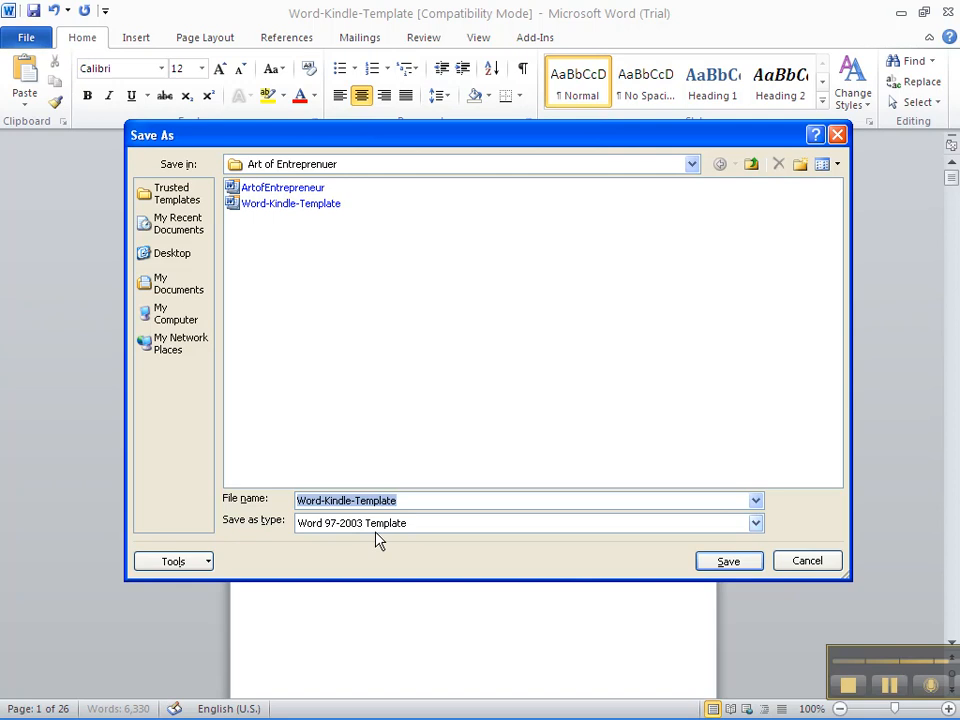
mouse_move(364, 536)
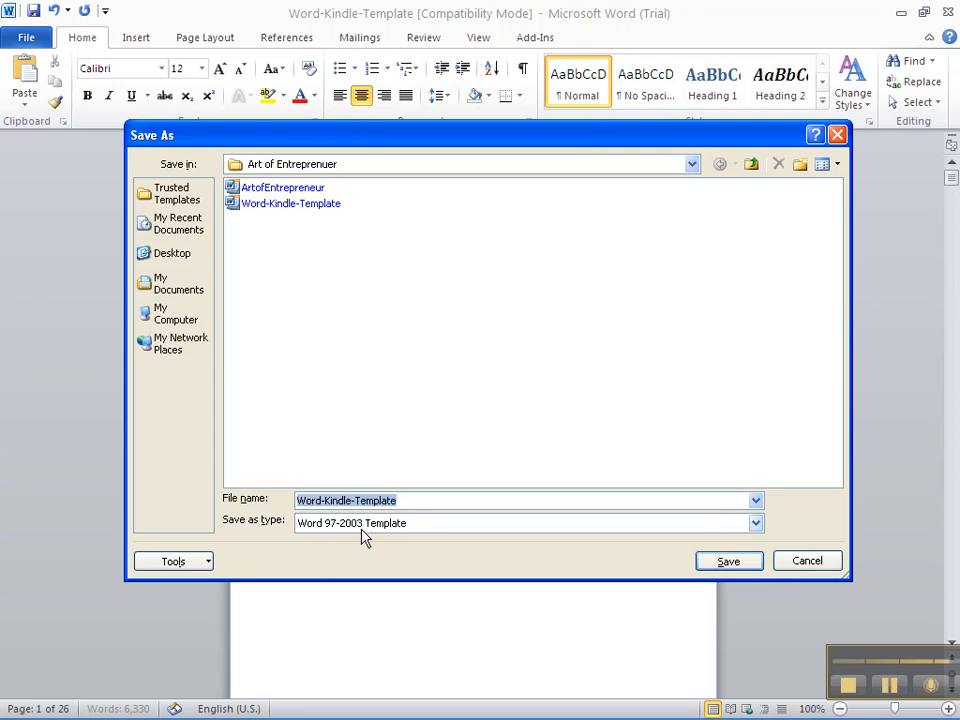
mouse_move(442, 548)
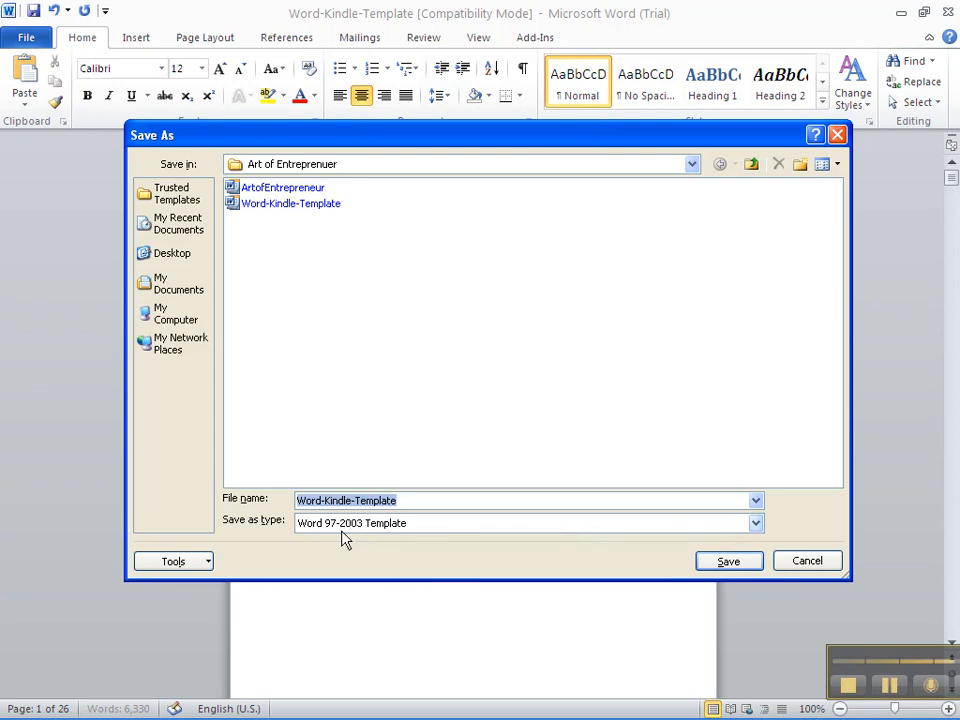
mouse_move(324, 540)
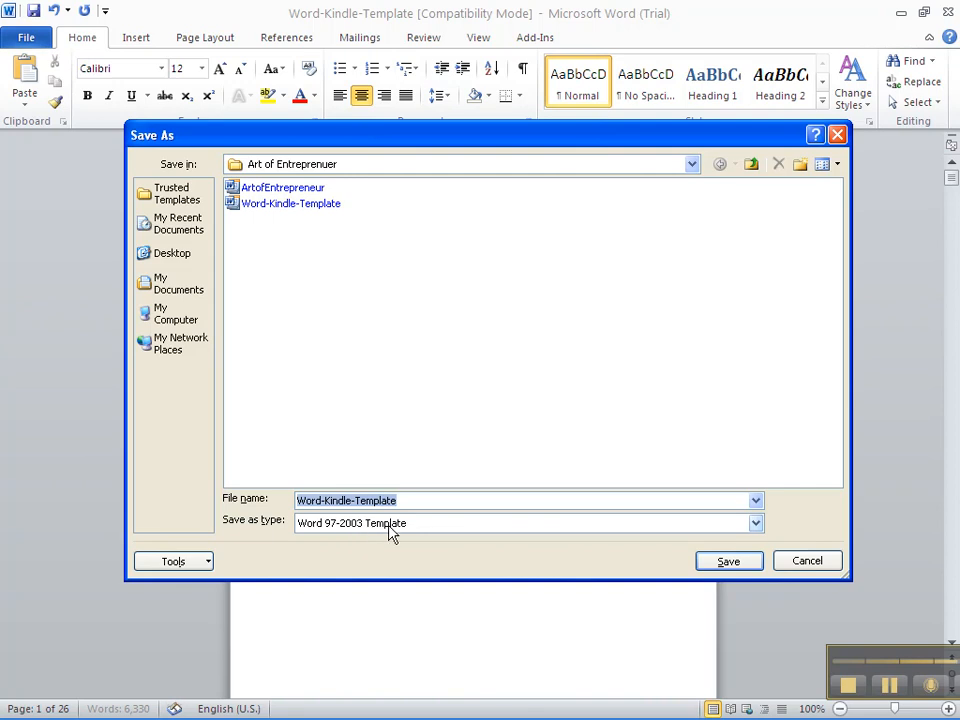
mouse_move(696, 550)
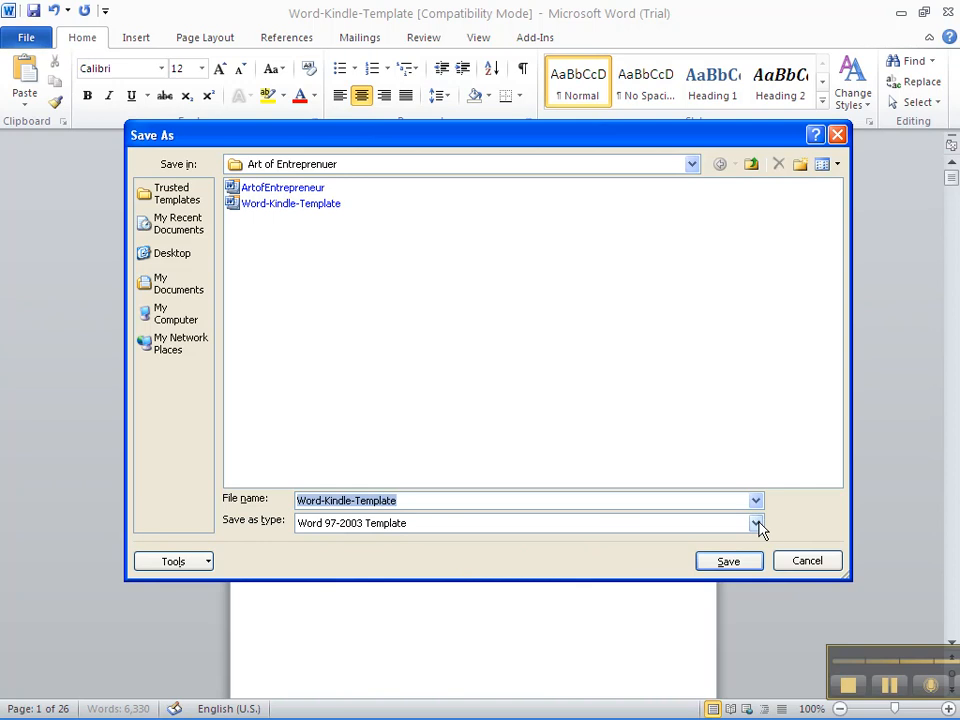
Choose Word 97-2003 Document as the save type and clear the file name.
left_click(756, 524)
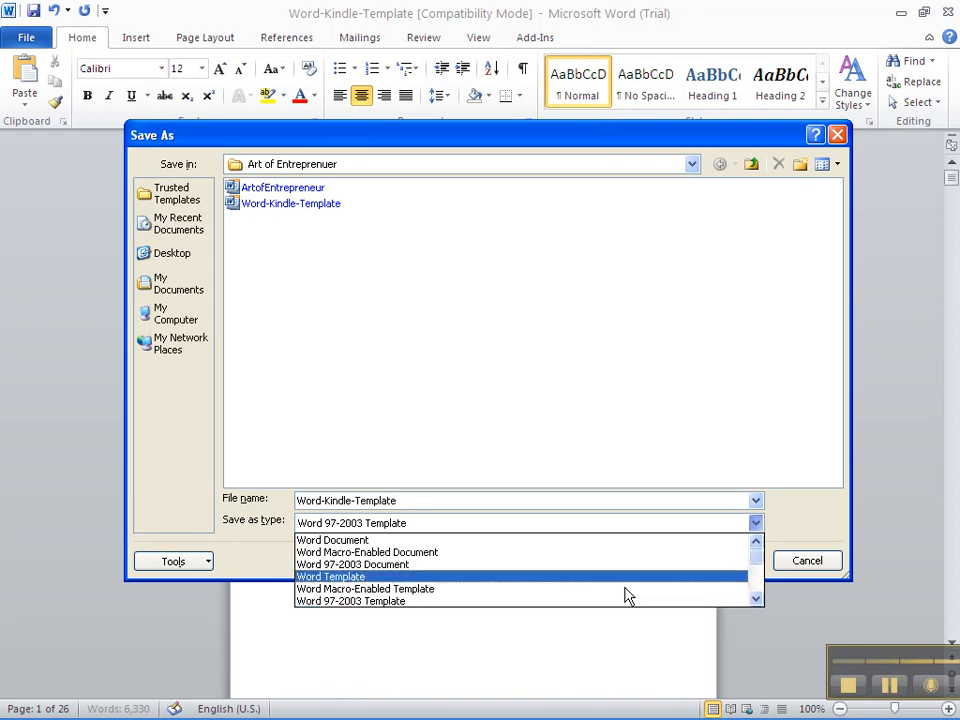
left_click(352, 564)
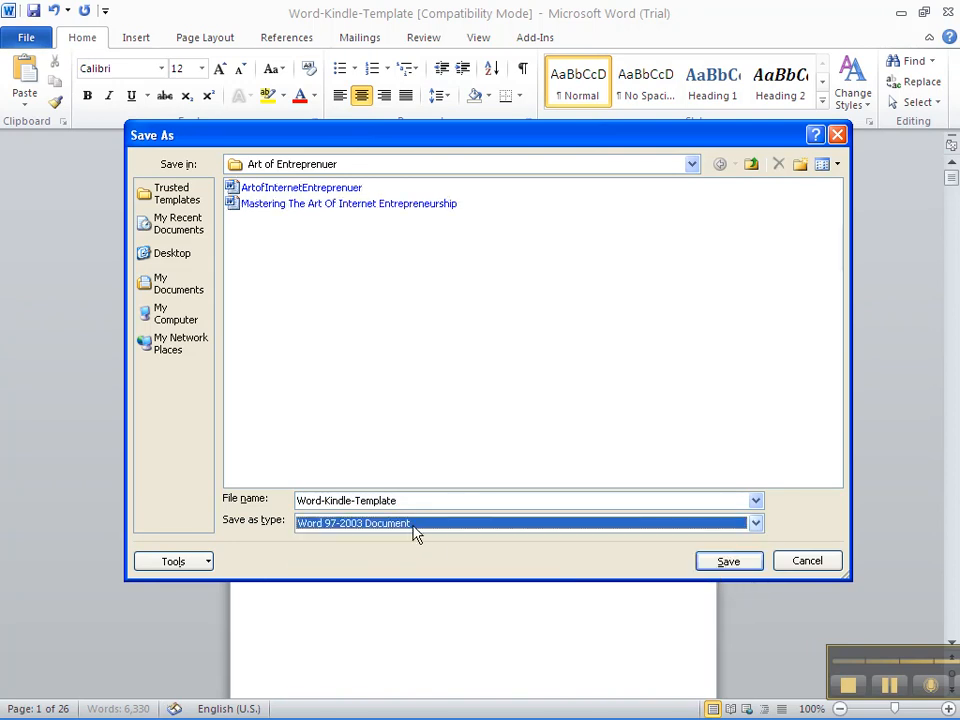
left_click(400, 500)
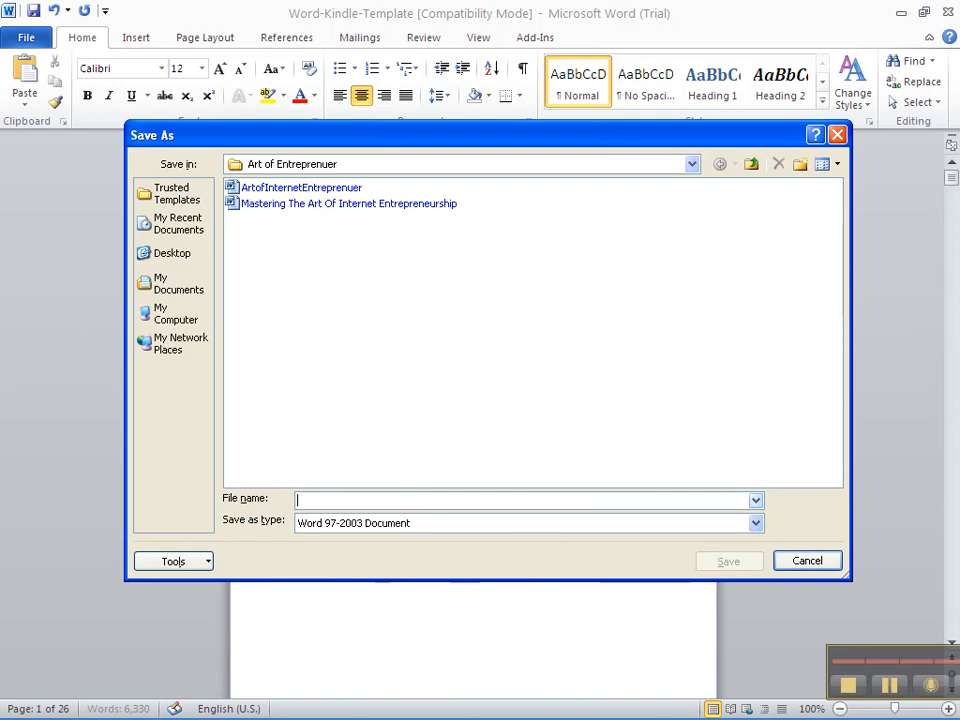
Enter the book's name, beginning 'artofint', as the new file name.
type("arot")
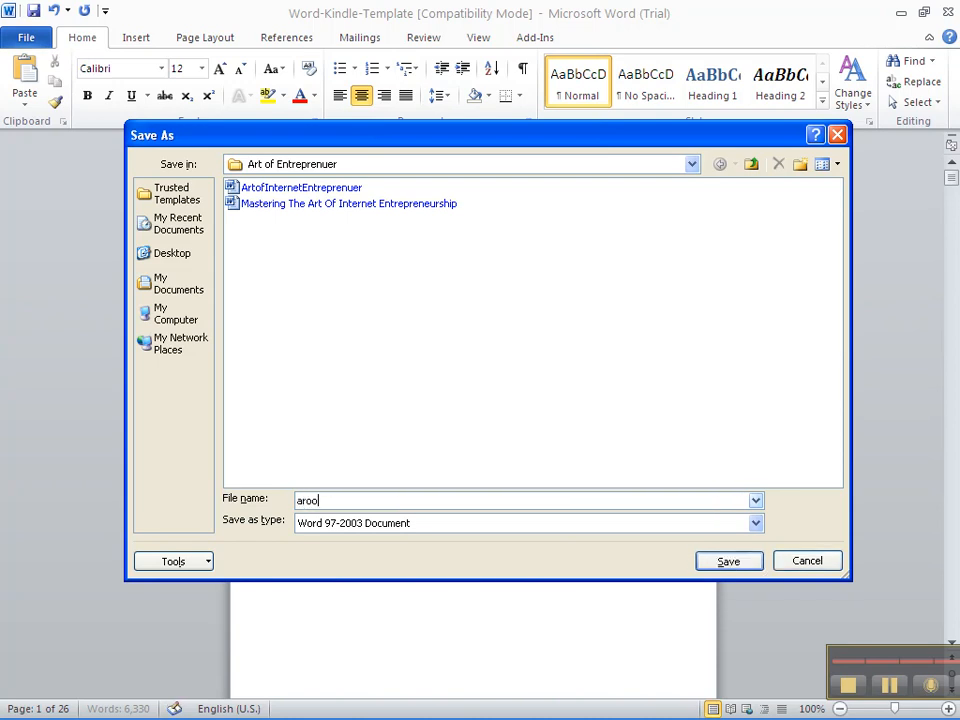
type("artofi")
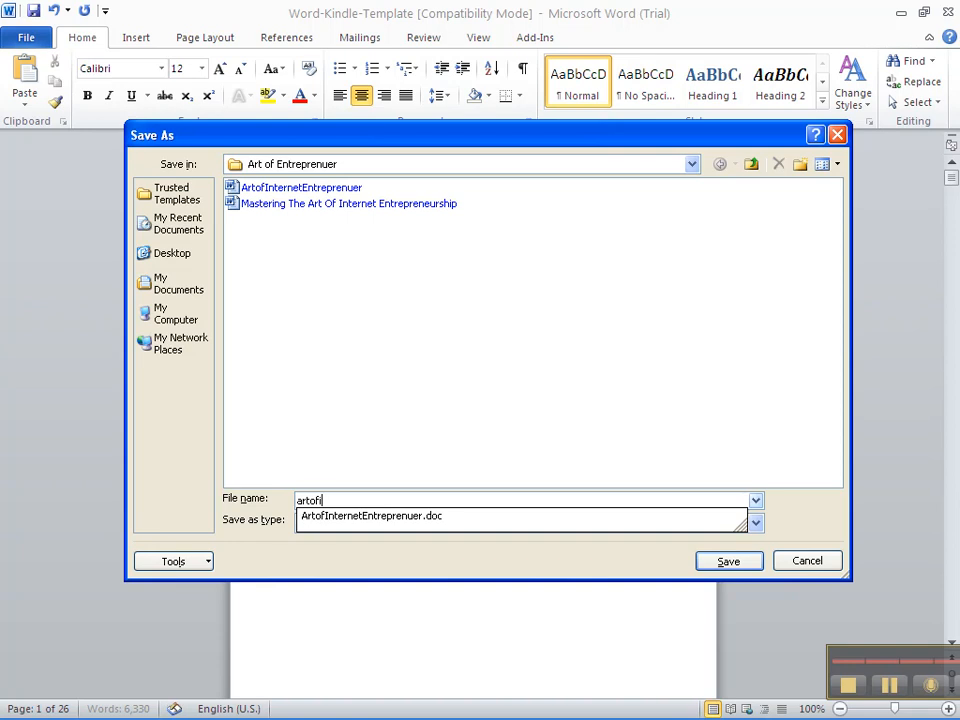
type("Int")
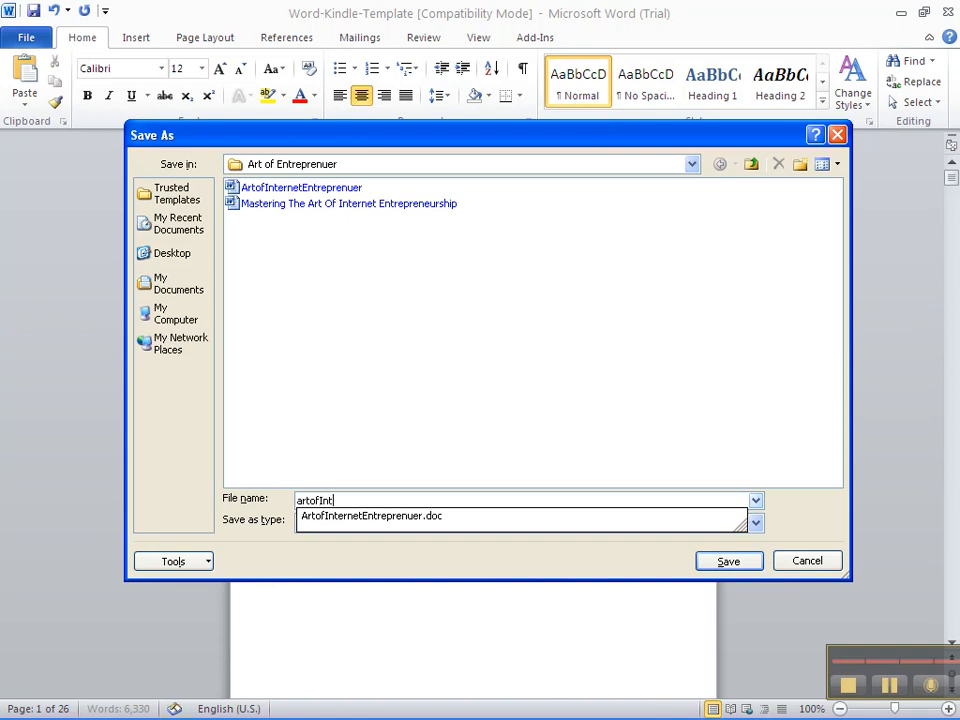